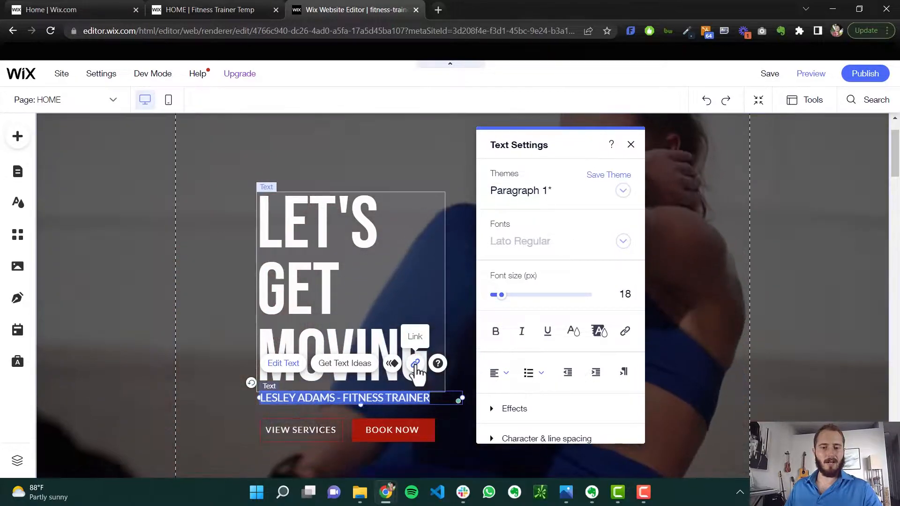
pyautogui.moveTo(624, 331)
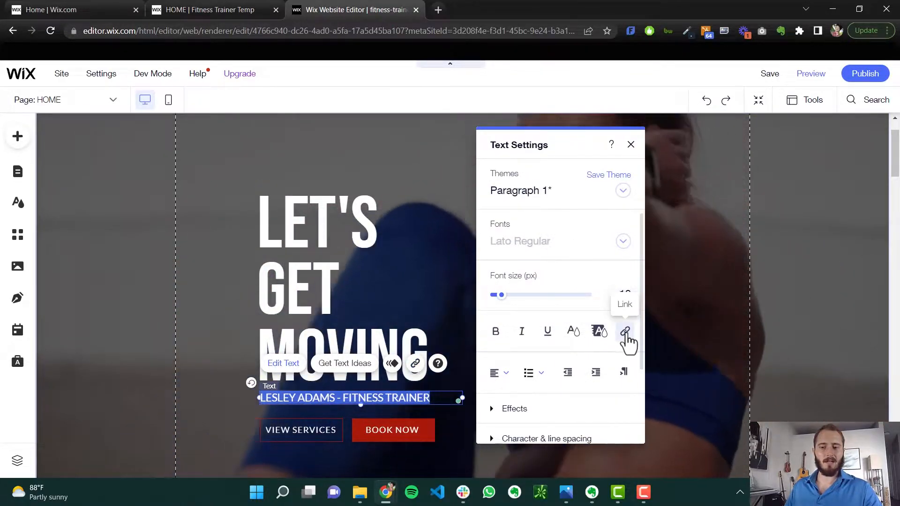
pyautogui.click(624, 332)
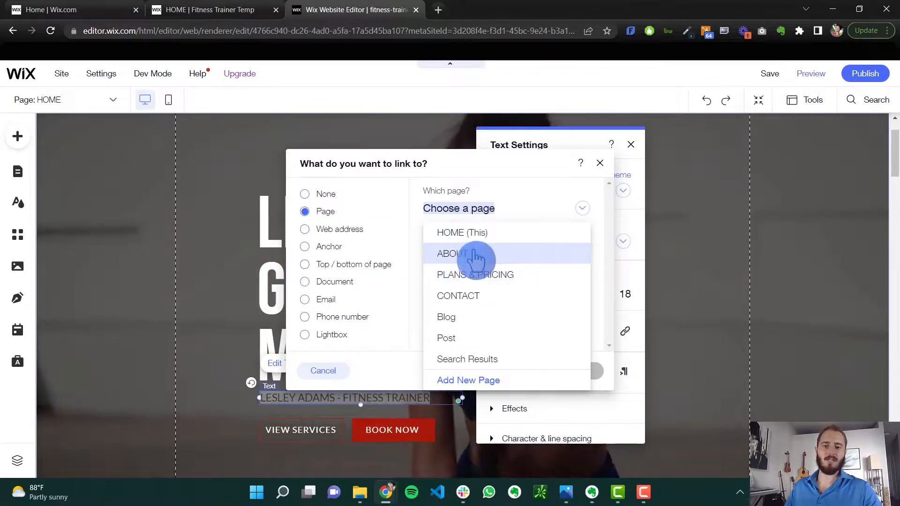
# Step: Link the trainer name text to the ABOUT page
pyautogui.click(449, 253)
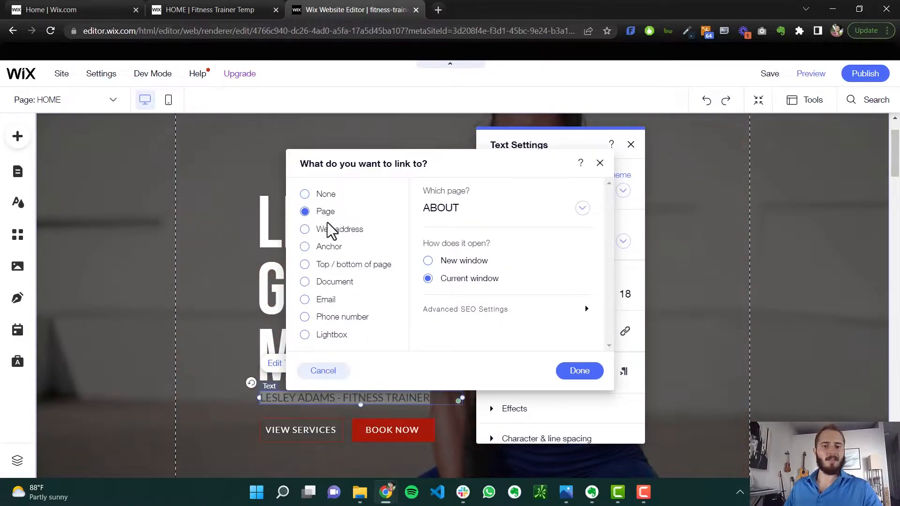
pyautogui.moveTo(347, 286)
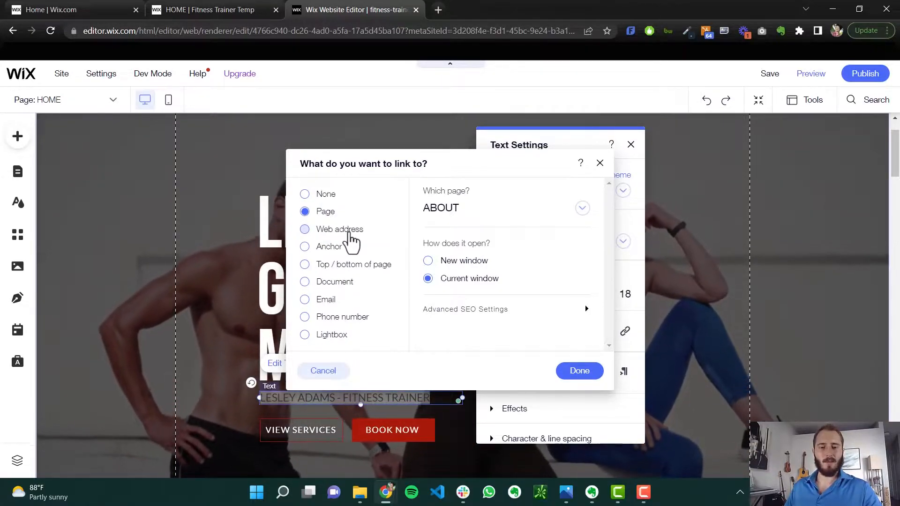
pyautogui.moveTo(347, 286)
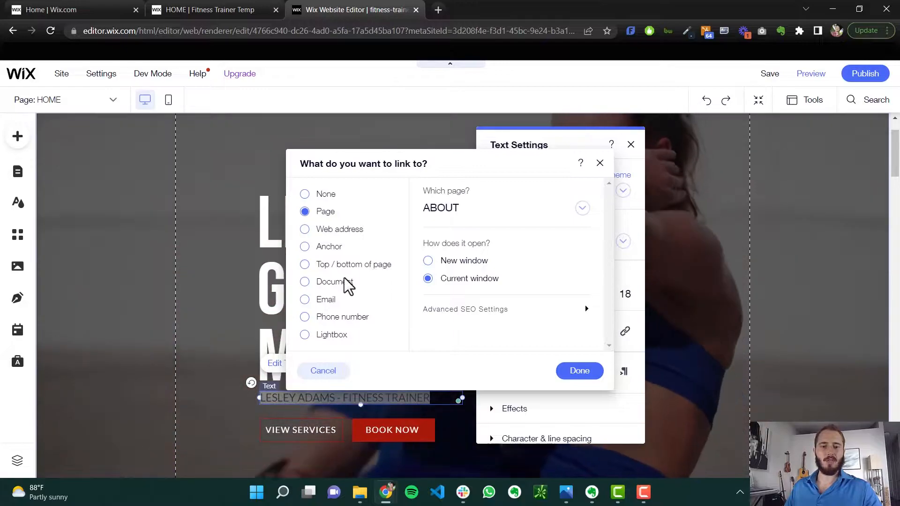
pyautogui.moveTo(287, 230)
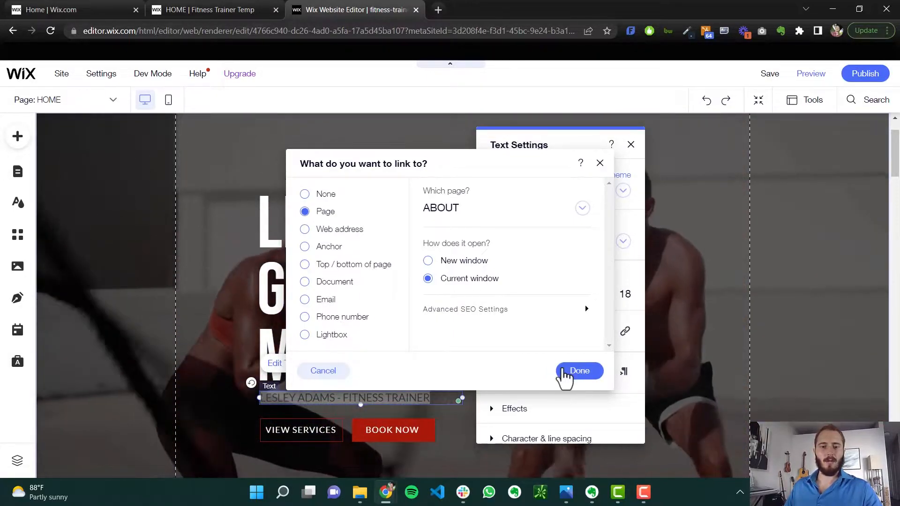
pyautogui.click(579, 371)
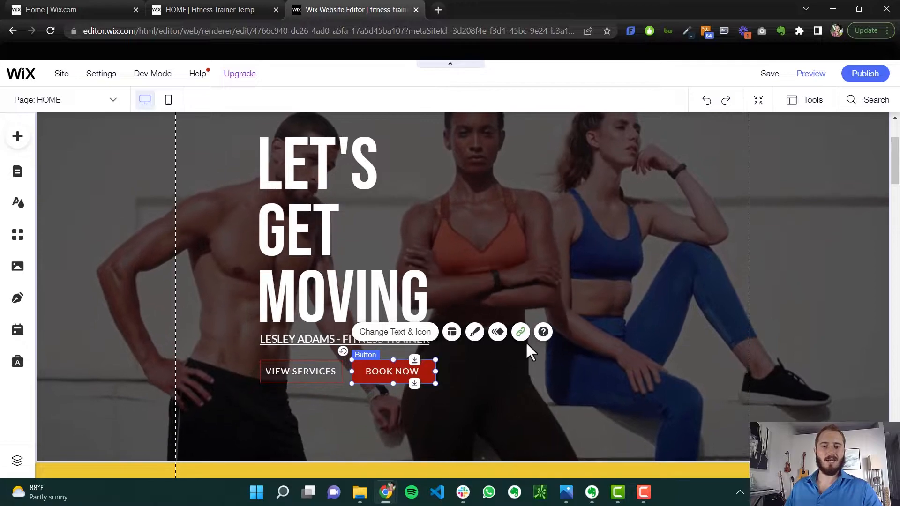
# Step: Link the BOOK NOW button to the CONTACT page
pyautogui.click(520, 332)
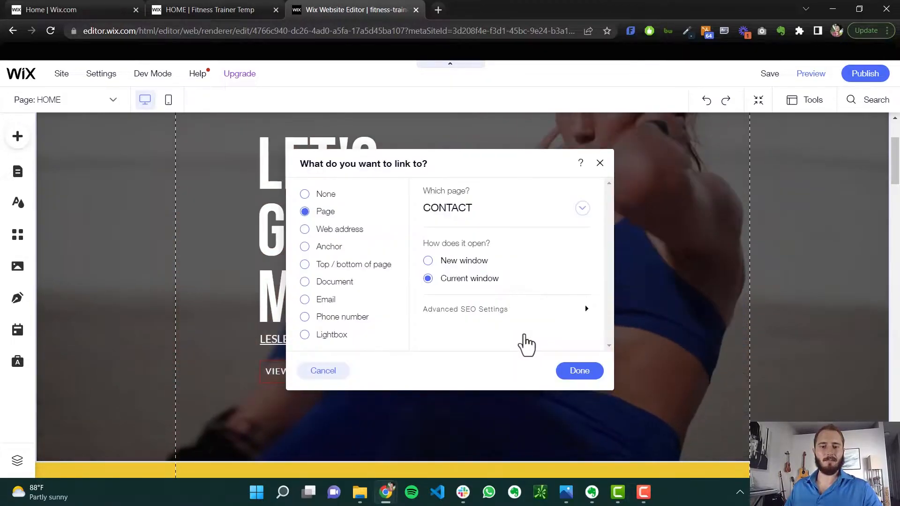
pyautogui.click(581, 207)
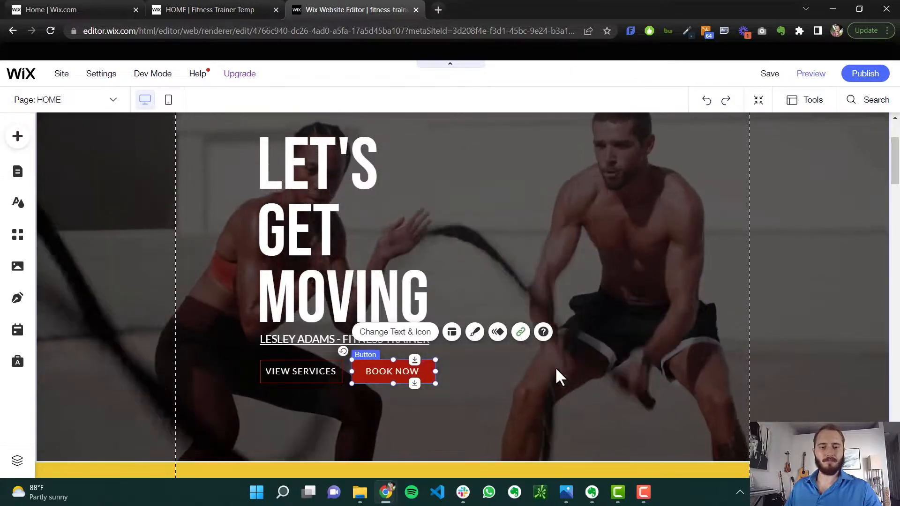
pyautogui.scroll(-3)
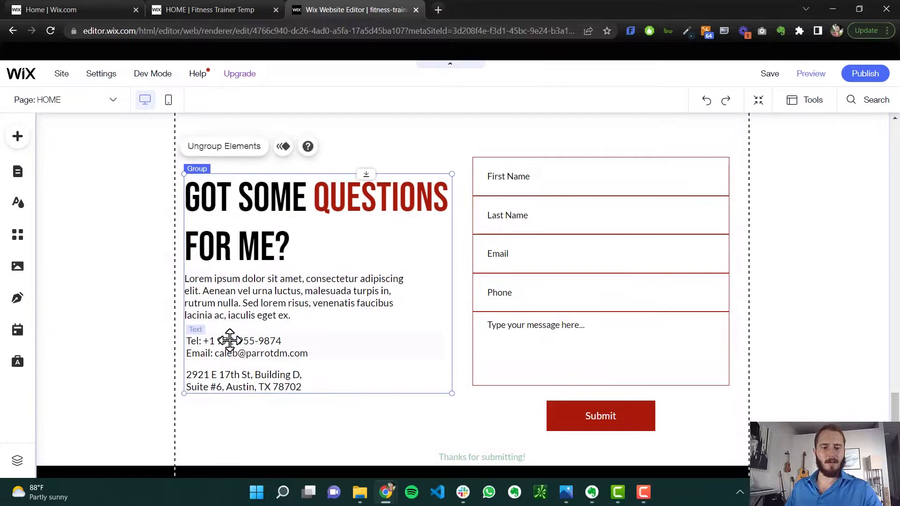
pyautogui.click(235, 340)
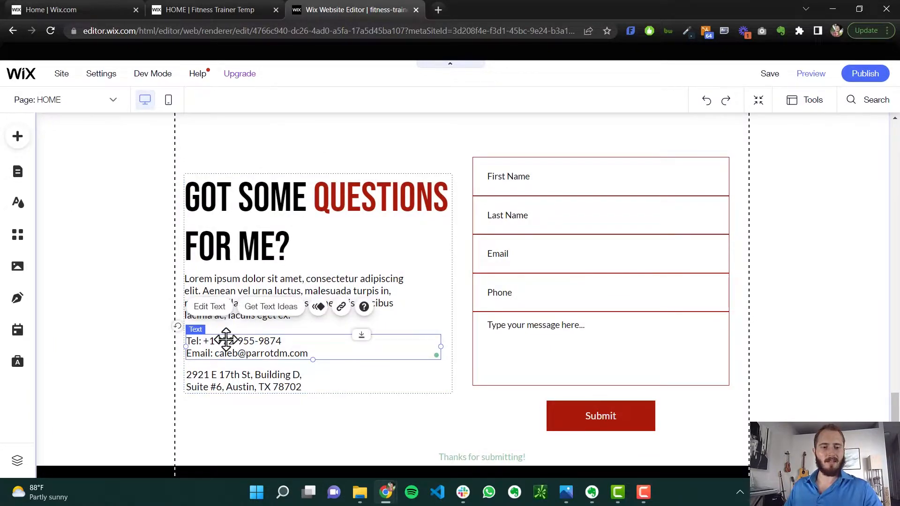
pyautogui.click(209, 306)
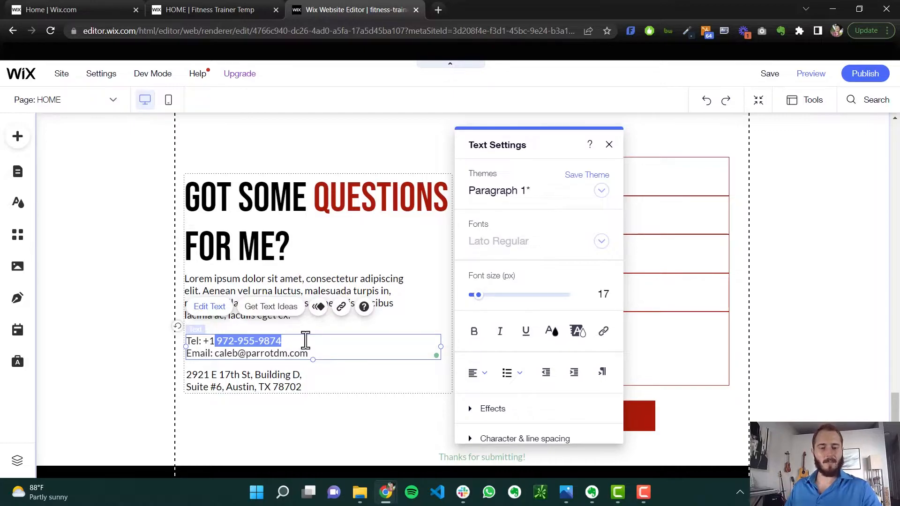
pyautogui.moveTo(604, 331)
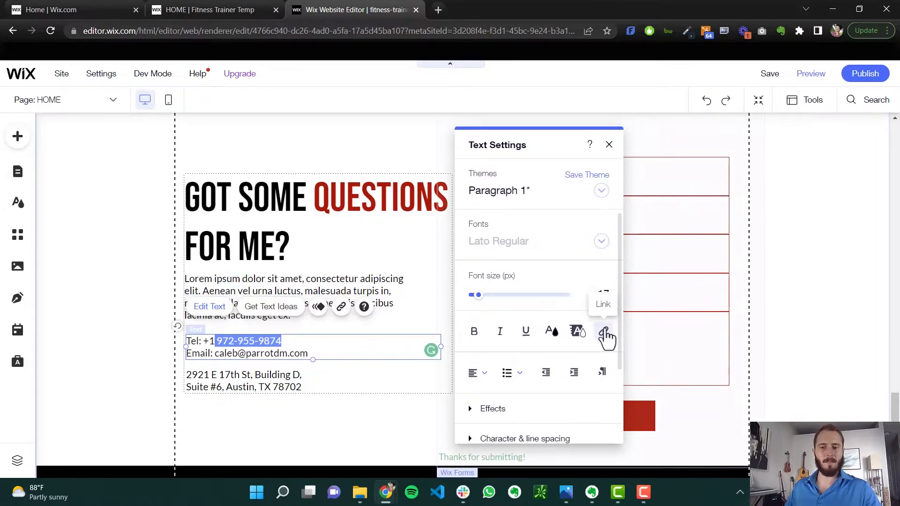
pyautogui.click(606, 331)
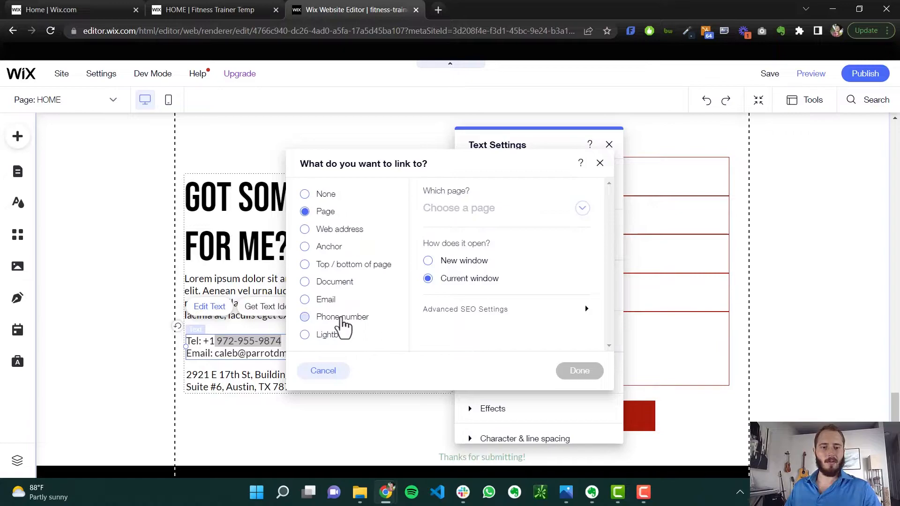
pyautogui.click(304, 317)
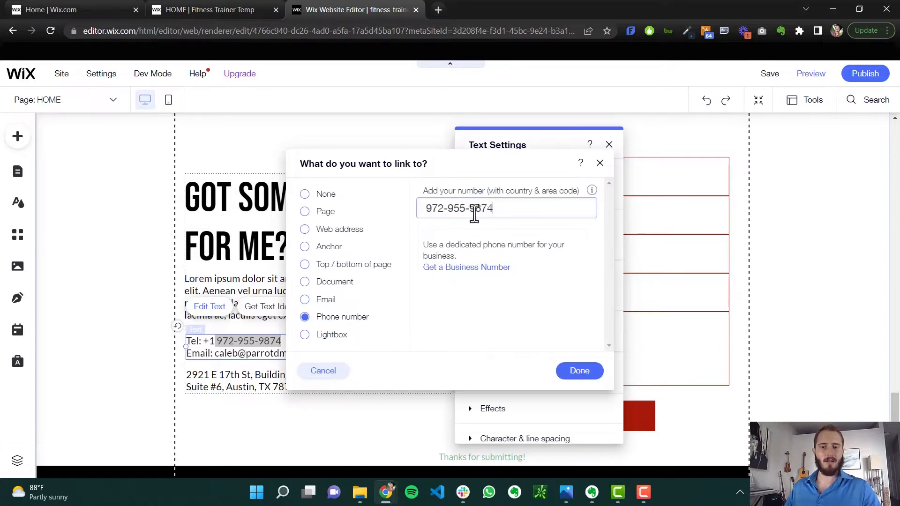
pyautogui.click(578, 370)
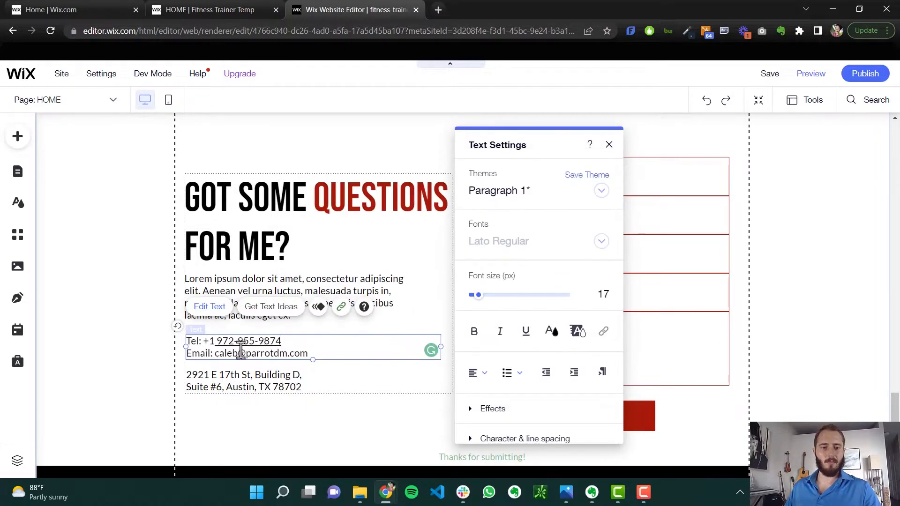
pyautogui.doubleClick(261, 353)
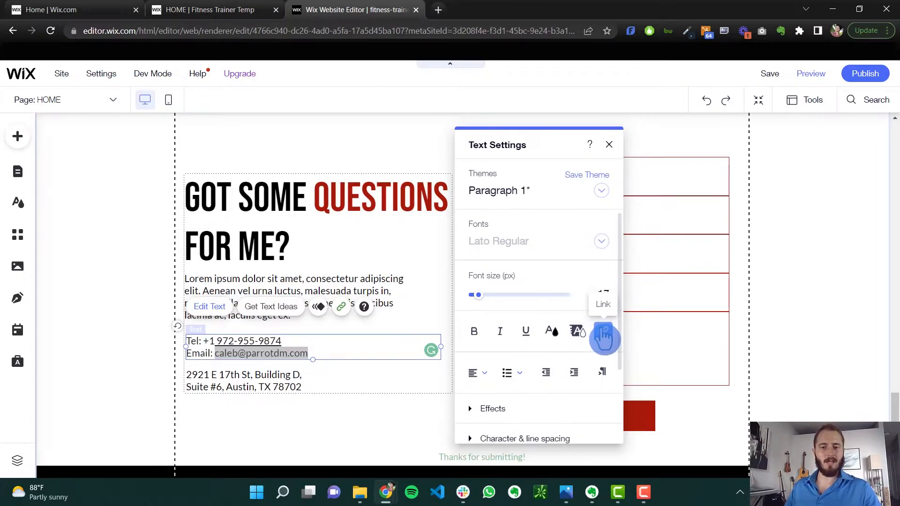
pyautogui.click(603, 339)
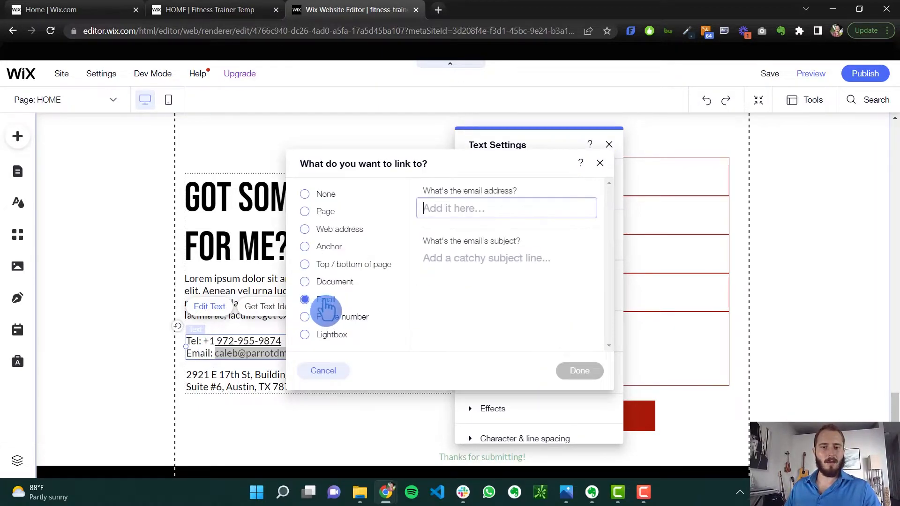
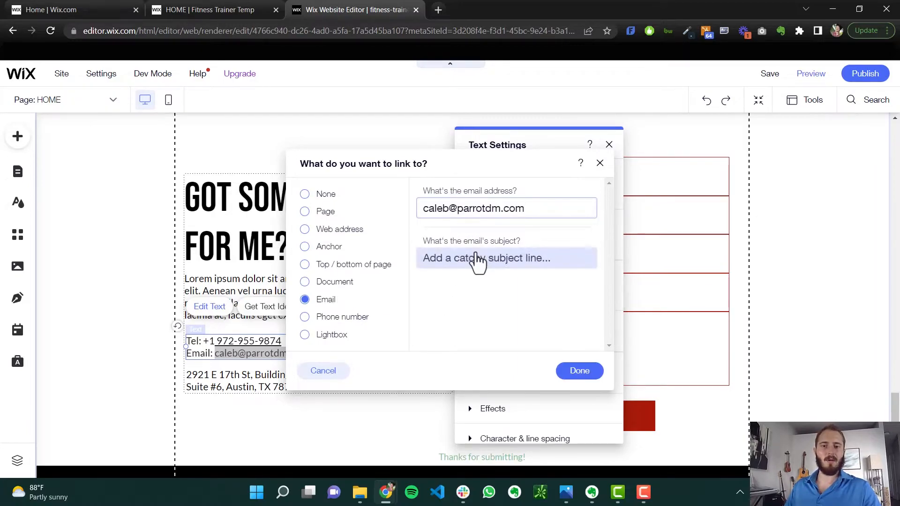
# Step: Give the email link the subject 'Personal Trainer Inquiry' and confirm
pyautogui.click(506, 258)
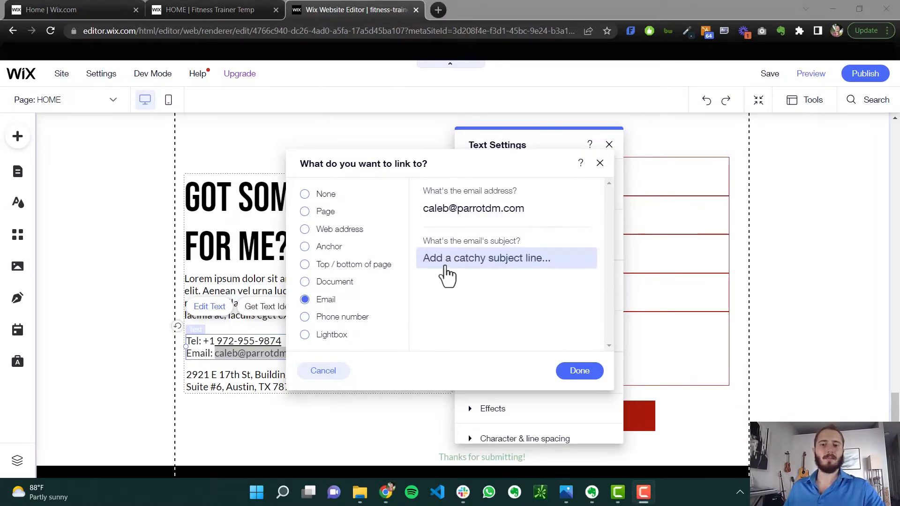
pyautogui.write('Personal Trainer Inquiry')
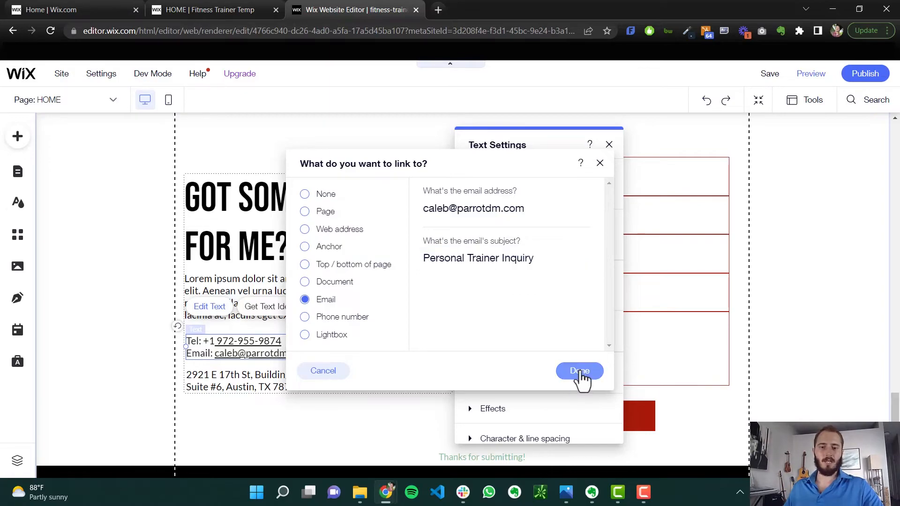
pyautogui.click(580, 370)
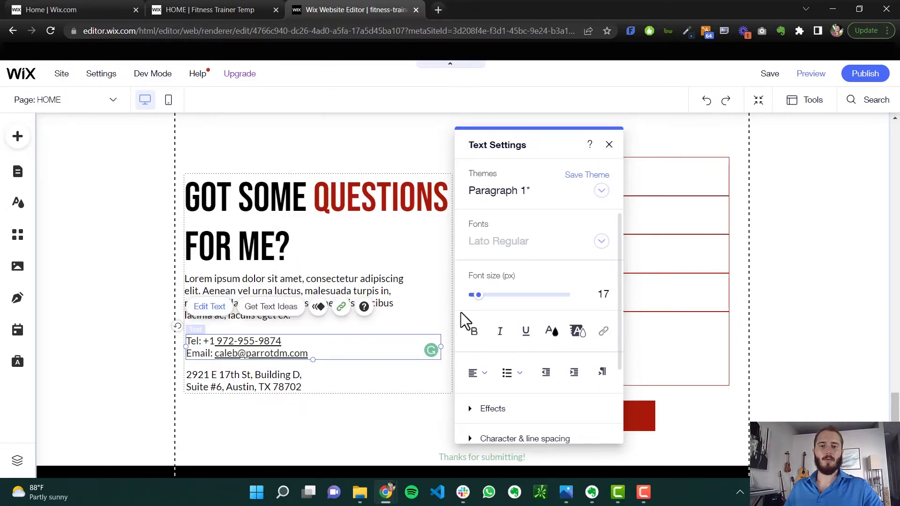